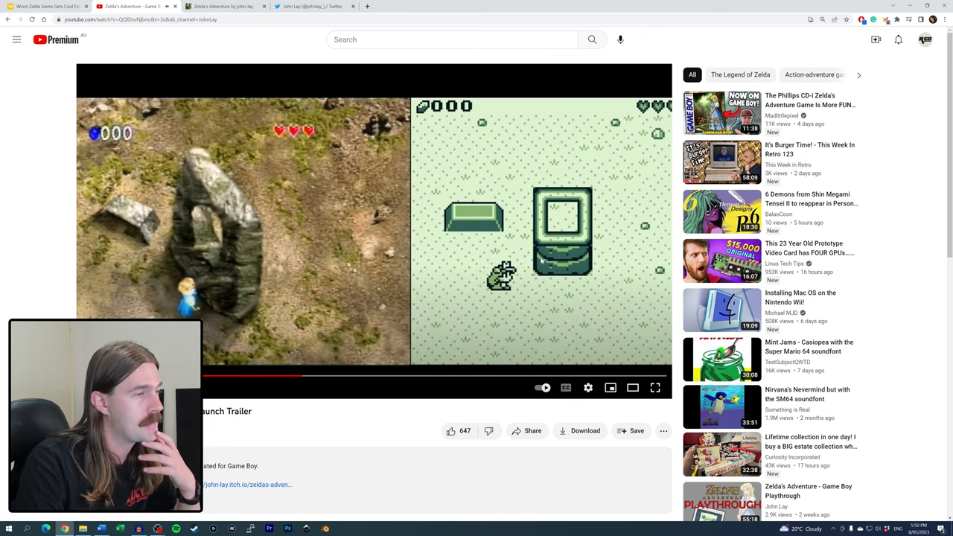
Switch the Zelda's Adventure Game Boy trailer to fullscreen playback
left_click(655, 388)
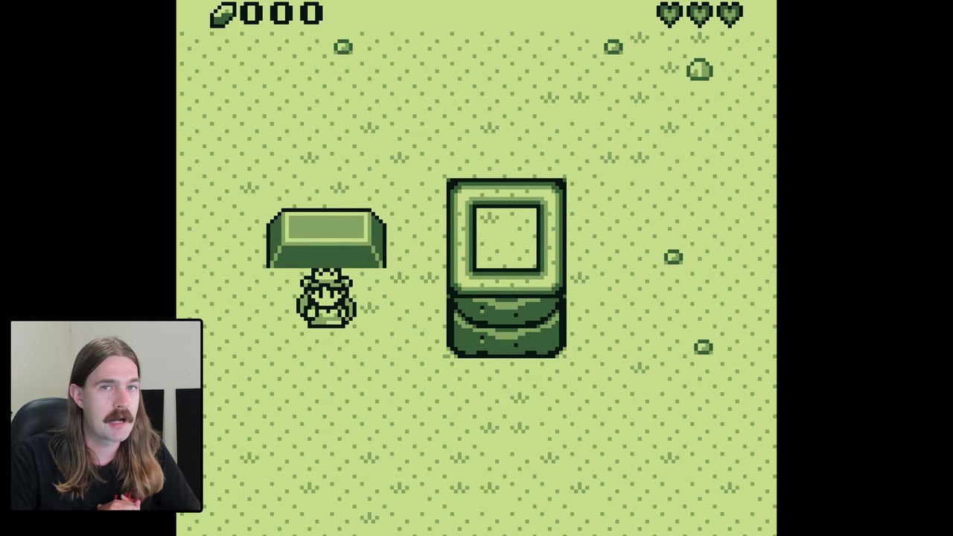
Exit fullscreen after watching the Zelda's Adventure gameplay footage
key("up")
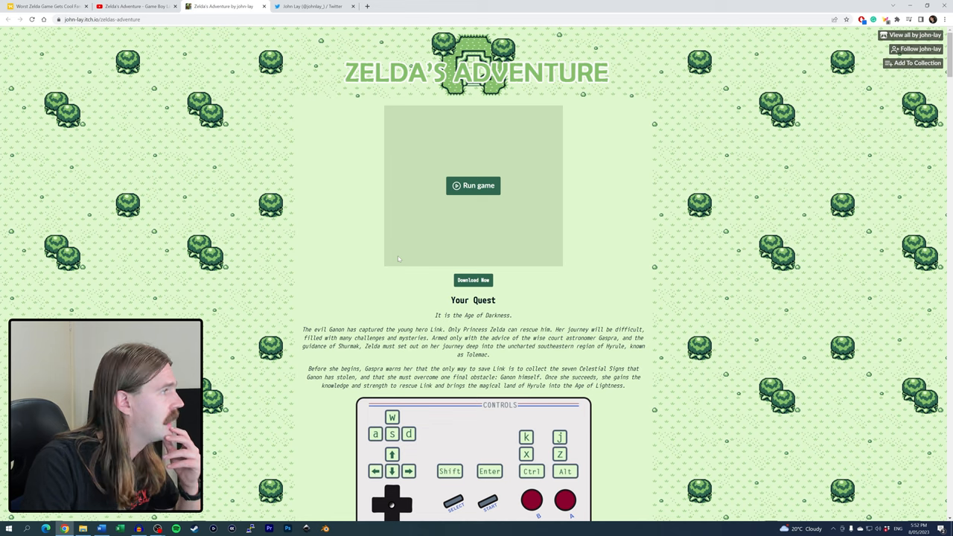
Scroll the itch.io page down past the background to the .gb and .pocket downloads
scroll("down", 3)
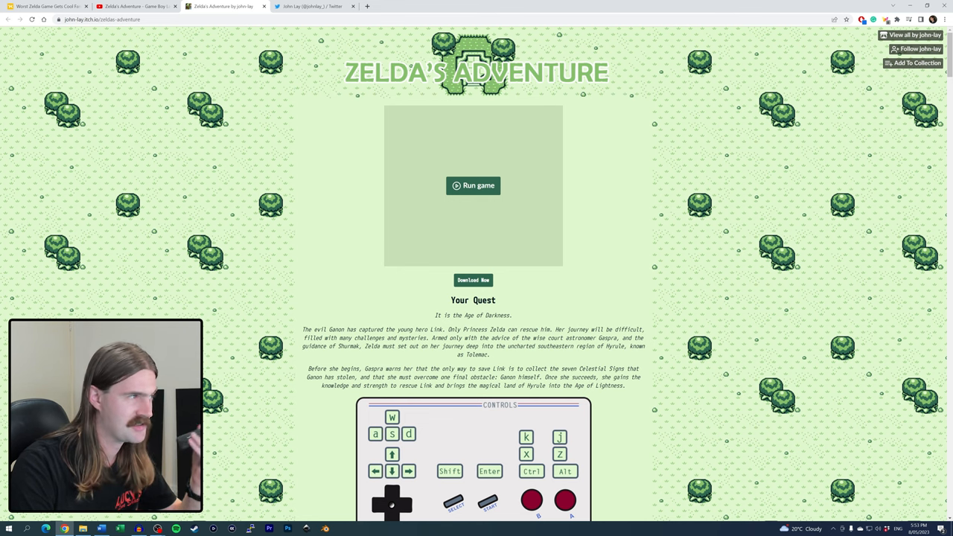
scroll("down", 3)
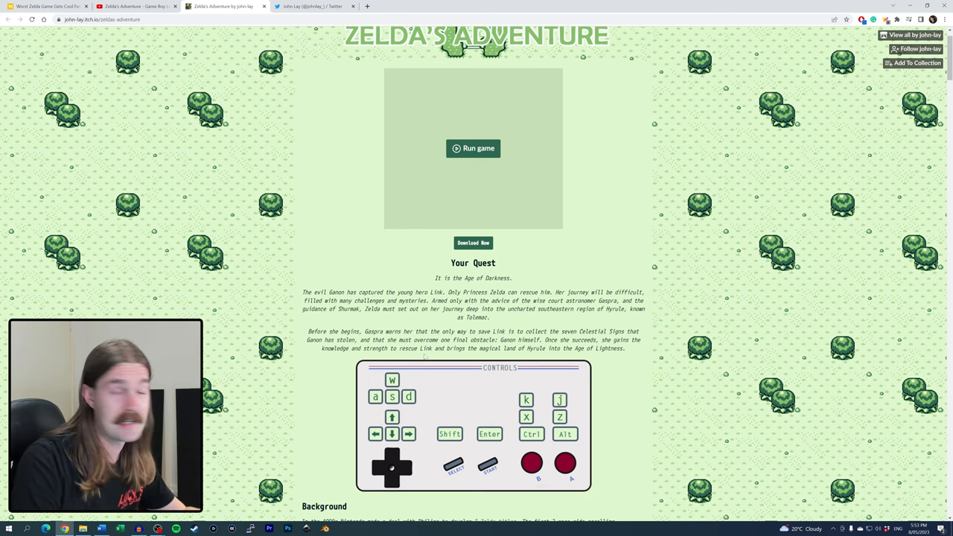
scroll("down", 3)
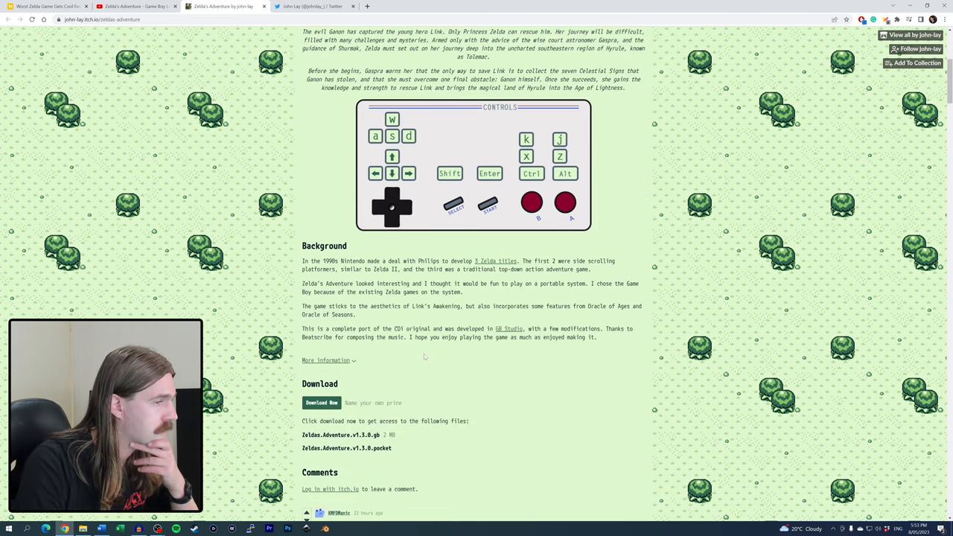
scroll("down", 3)
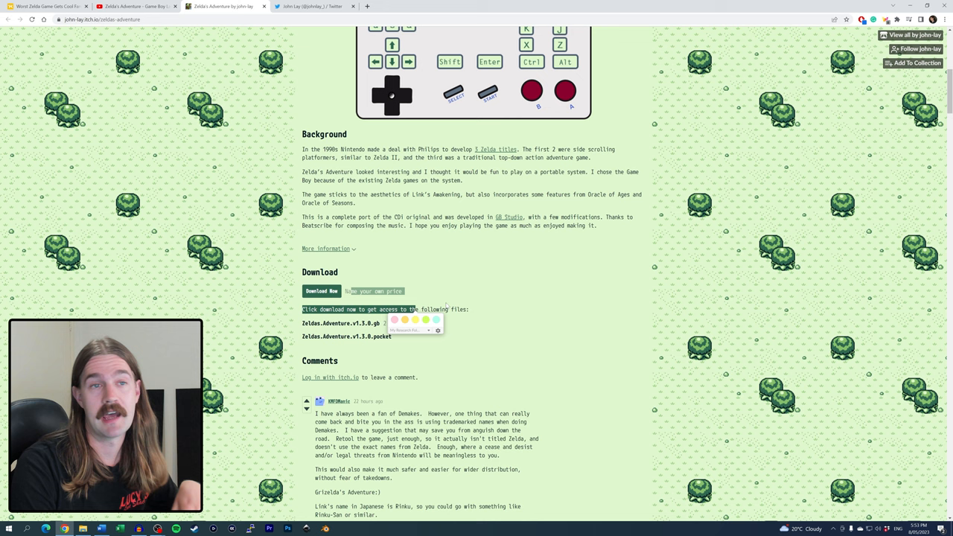
scroll("up", 3)
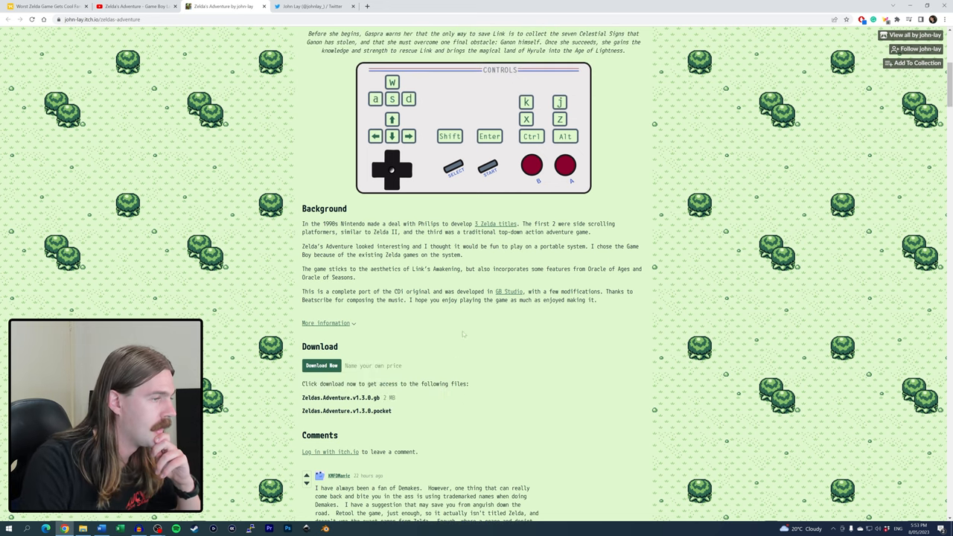